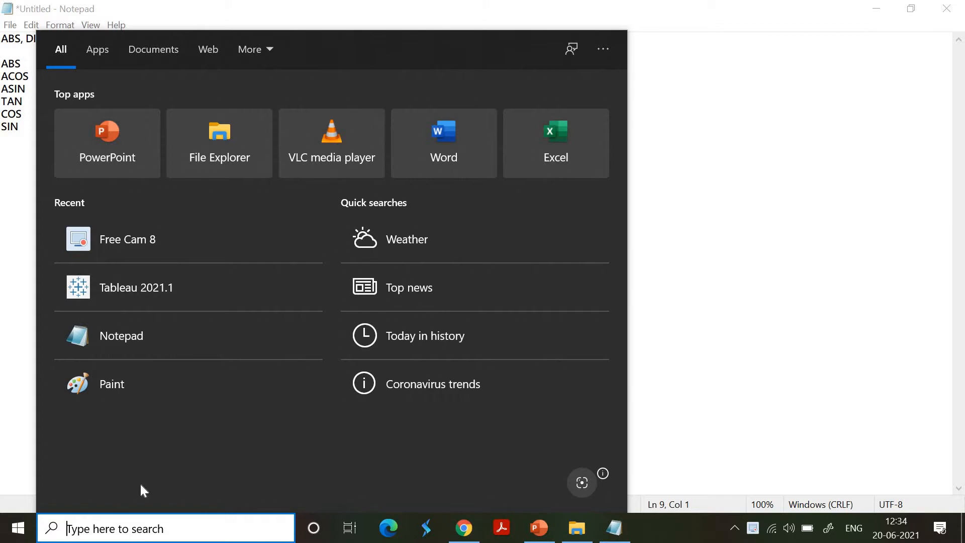
# Dismiss the search panel to reveal the math function notes, then launch Tableau from the taskbar.
pyautogui.click(151, 279)
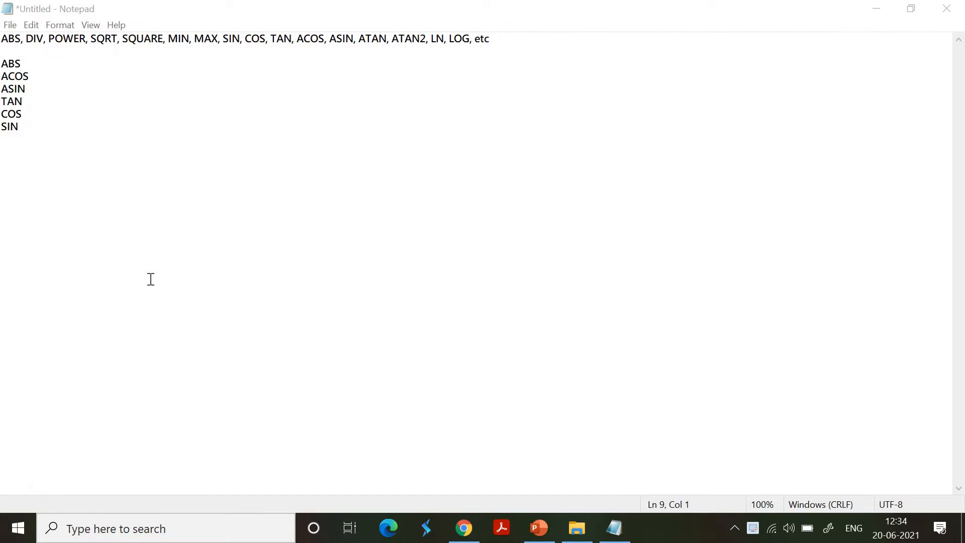
pyautogui.click(614, 527)
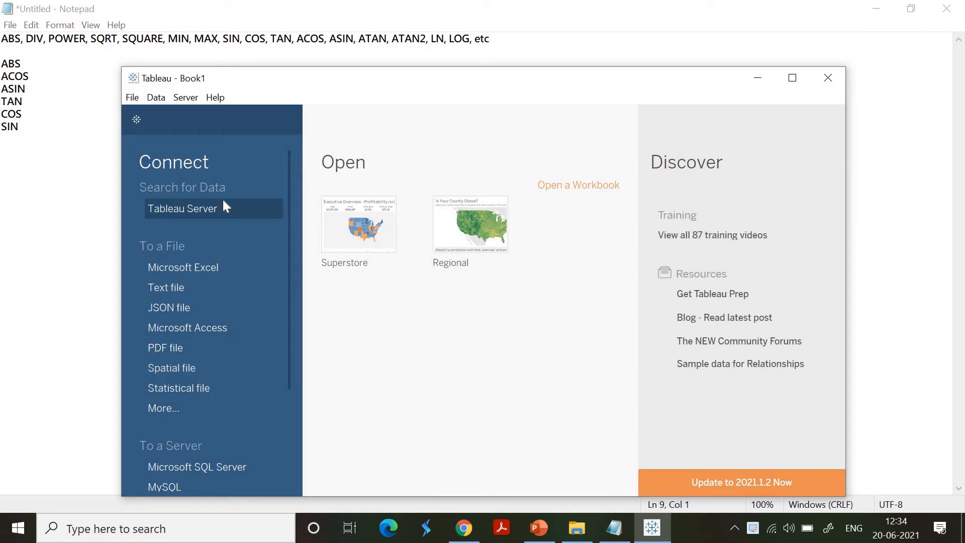
pyautogui.moveTo(212, 278)
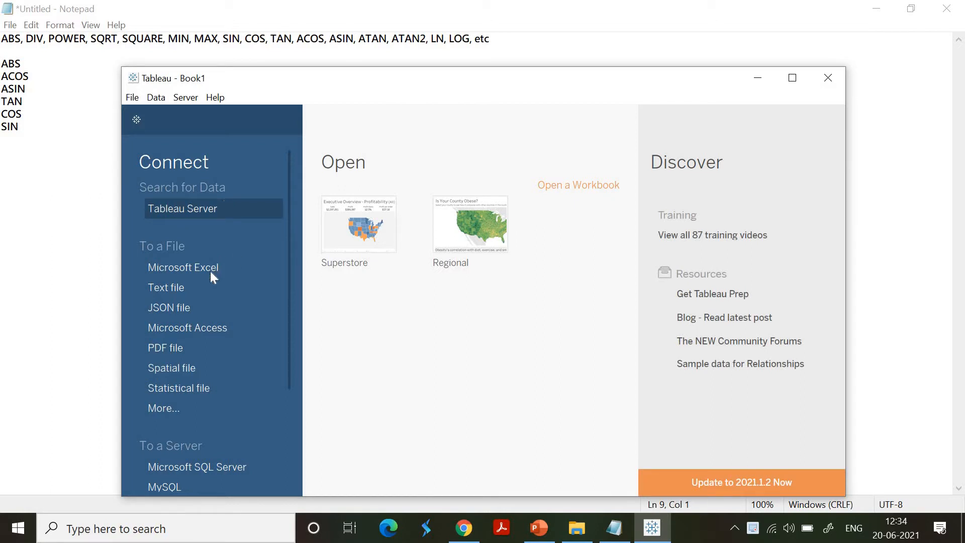
pyautogui.moveTo(577, 534)
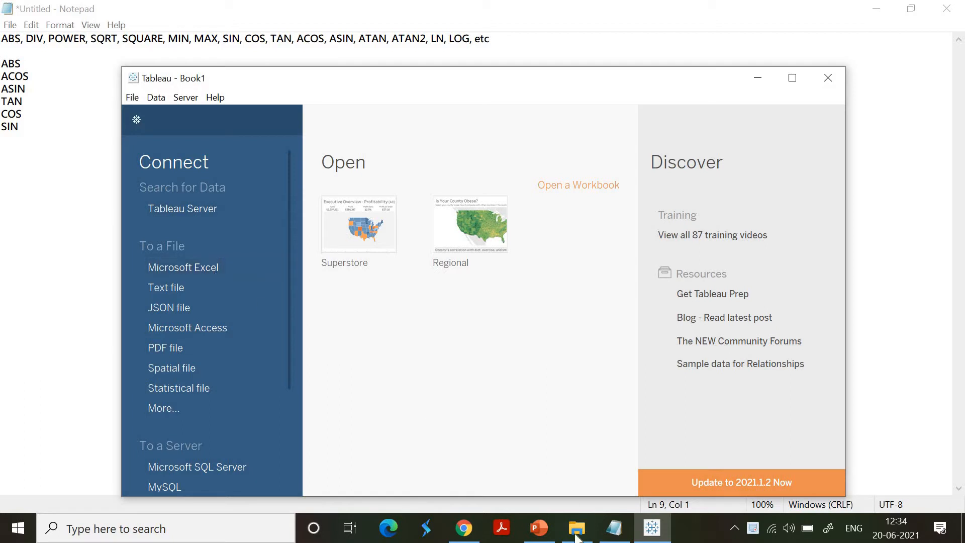
# Open File Explorer to Quick access showing Data_For_Process.
pyautogui.click(577, 527)
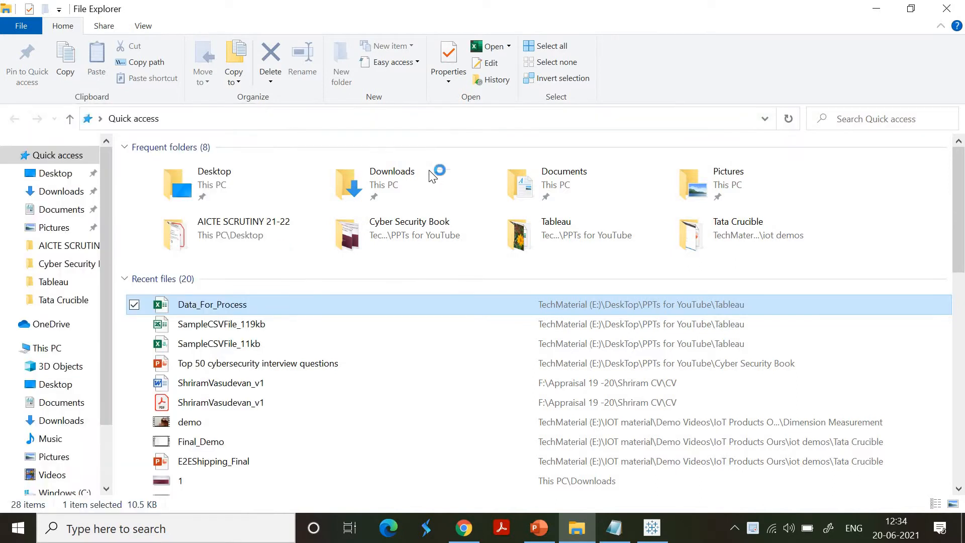
# Open Data_For_Process in Excel and review its Income and Index values.
pyautogui.doubleClick(212, 305)
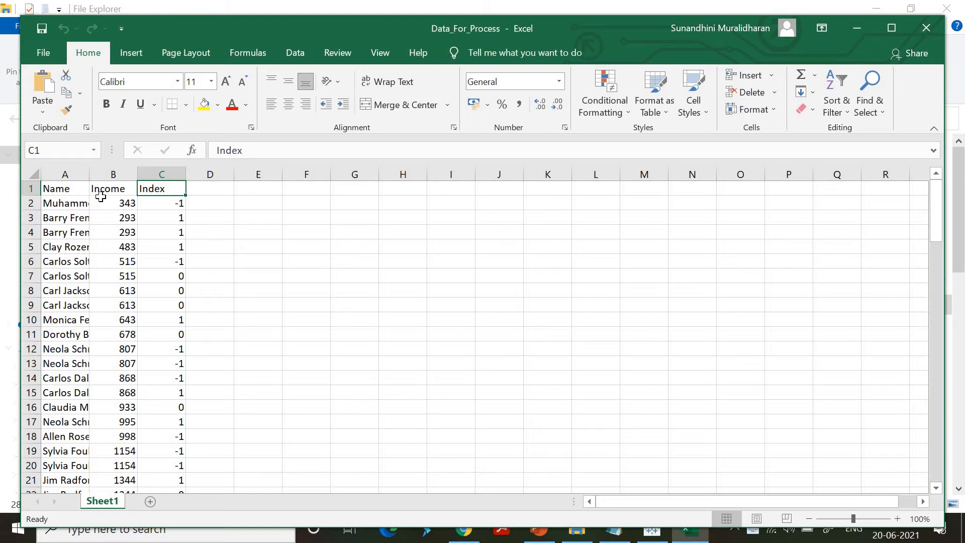
pyautogui.click(113, 203)
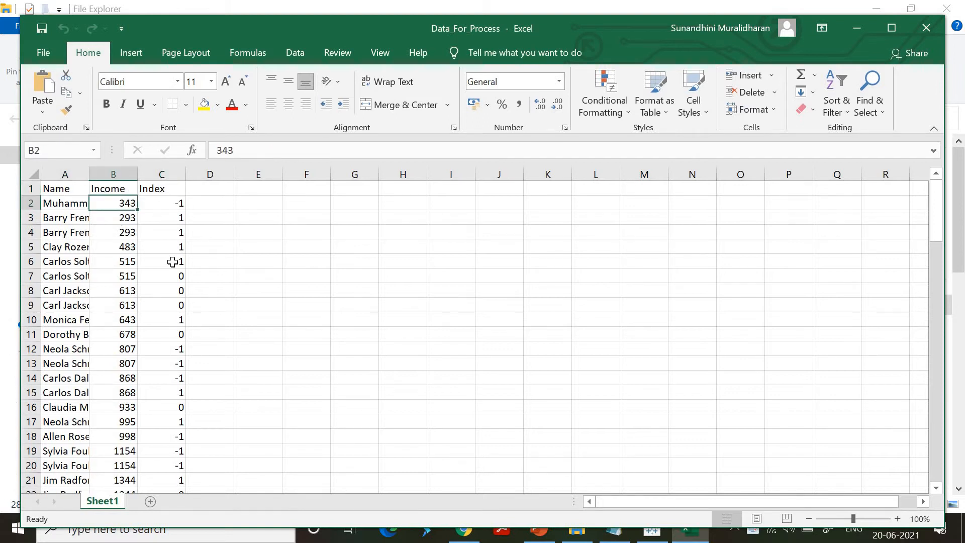
pyautogui.moveTo(161, 203); pyautogui.dragTo(161, 392)
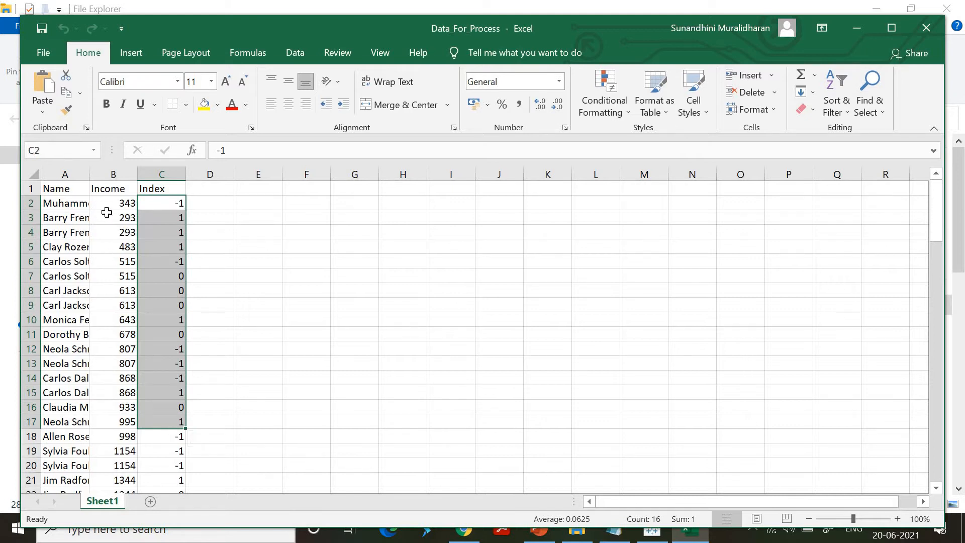
pyautogui.click(113, 189)
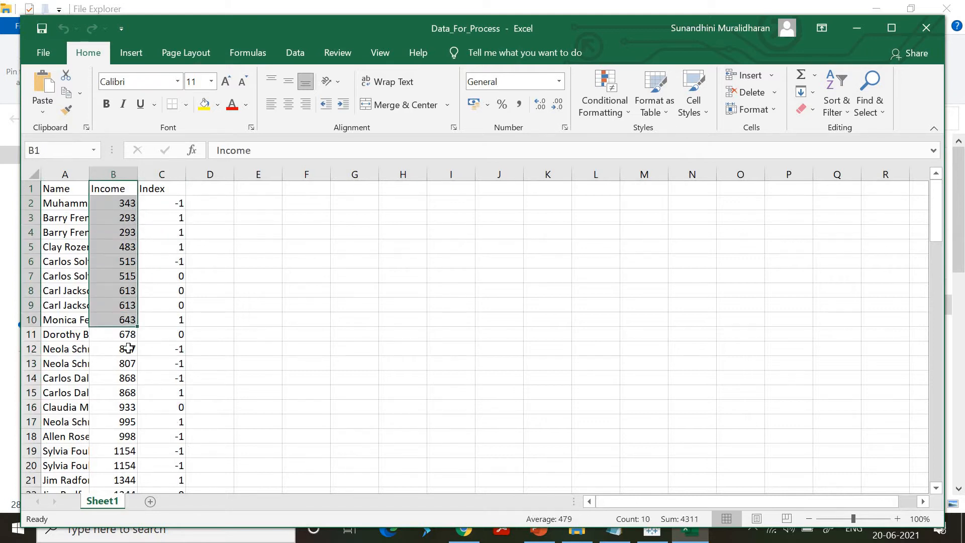
pyautogui.scroll(-3)
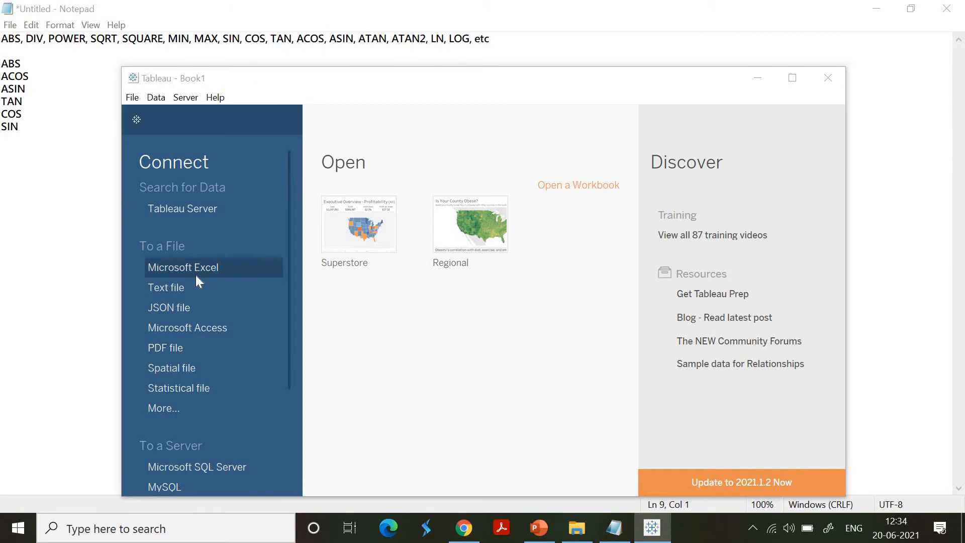
# Connect Tableau to the Data_For_Process Excel workbook and maximize the window.
pyautogui.click(182, 268)
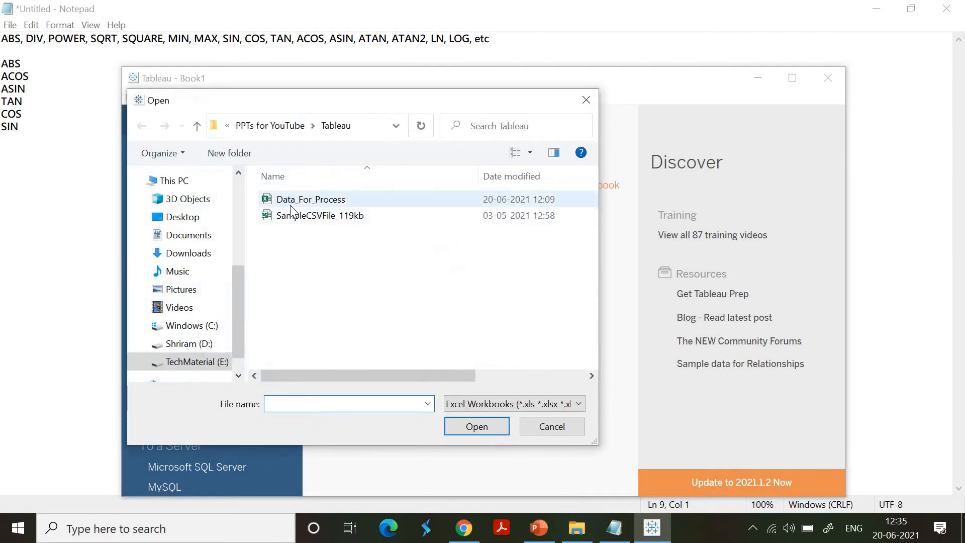
pyautogui.doubleClick(311, 199)
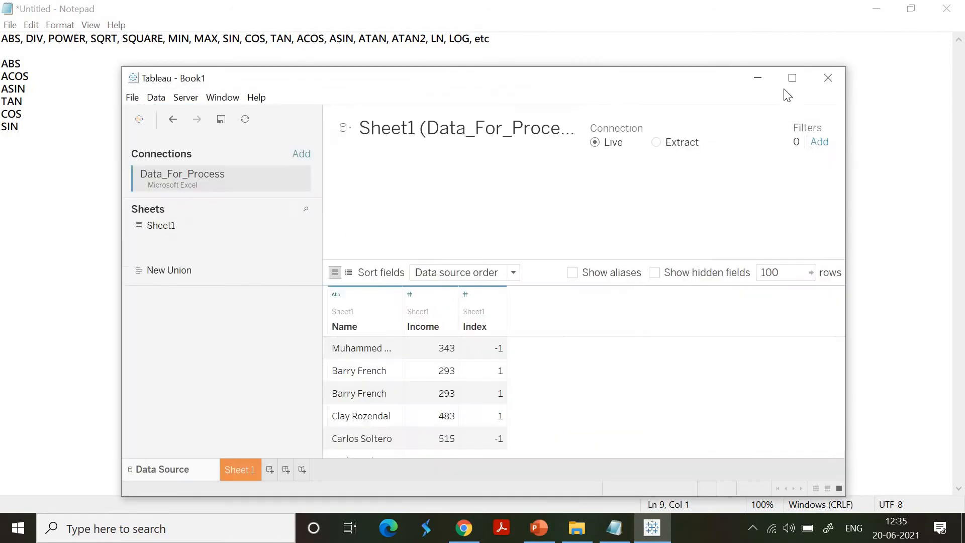
pyautogui.click(792, 78)
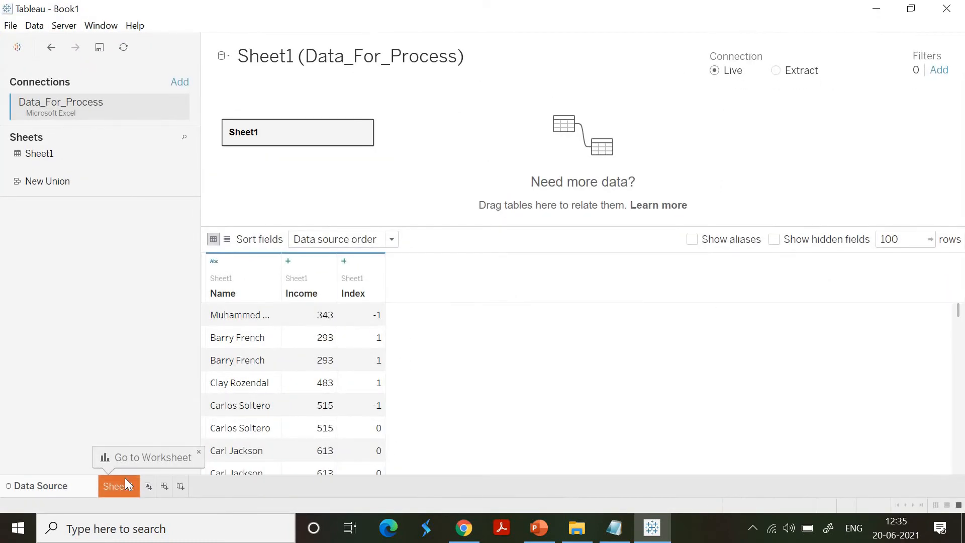
# On Sheet 1, chart Index and Income bars per Name.
pyautogui.click(119, 485)
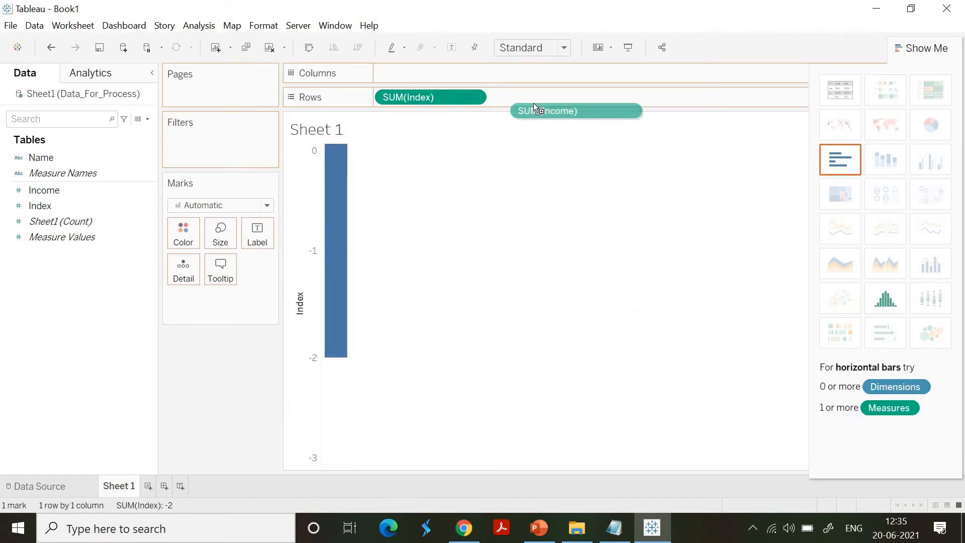
pyautogui.moveTo(576, 111); pyautogui.dragTo(543, 97)
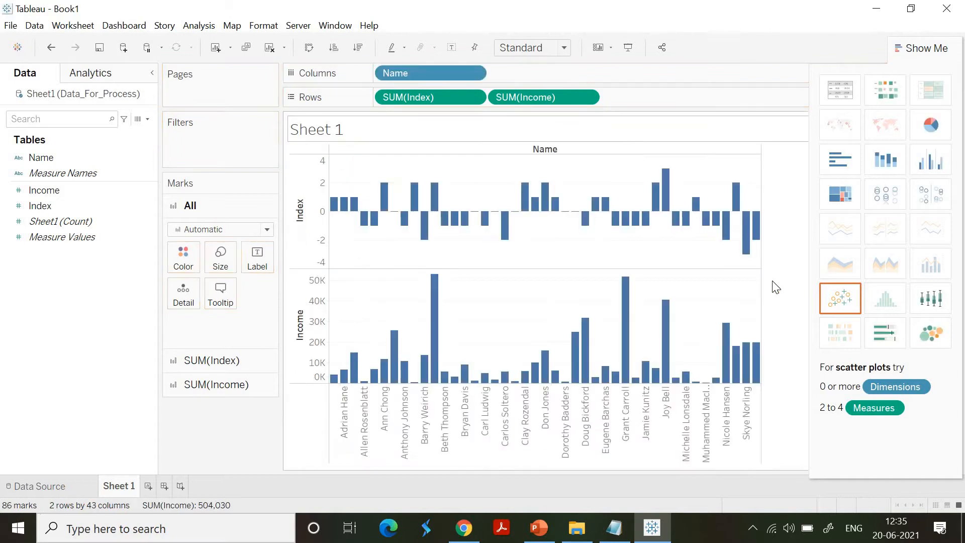
pyautogui.moveTo(384, 230)
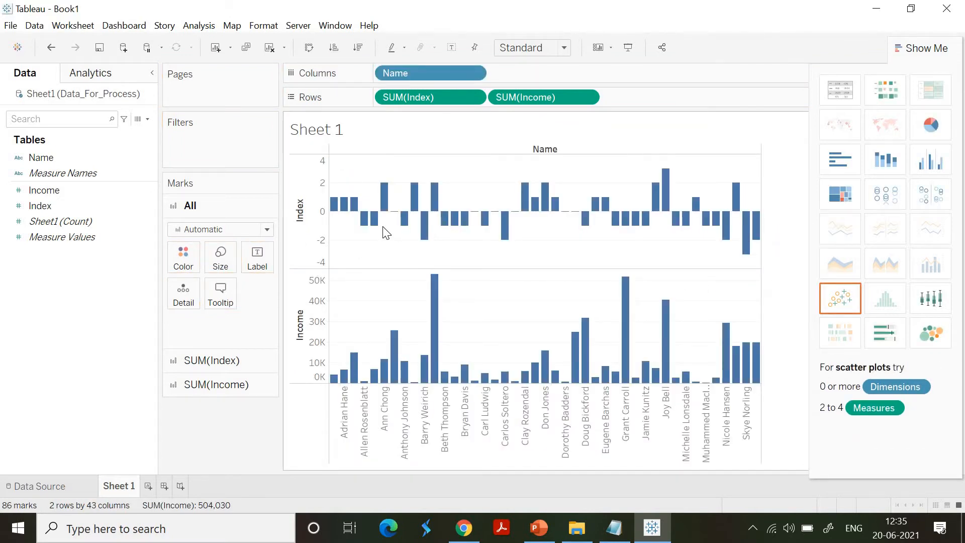
pyautogui.moveTo(417, 236)
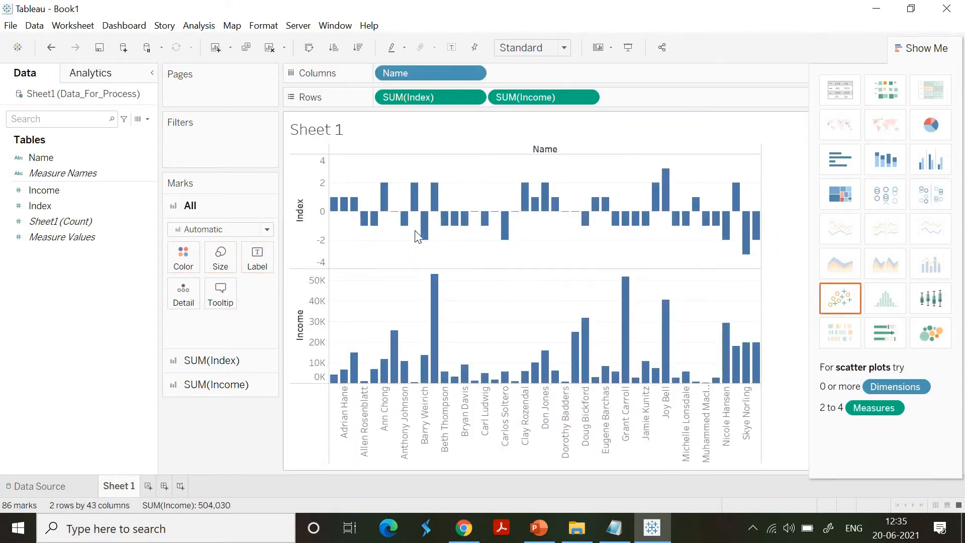
pyautogui.moveTo(465, 218)
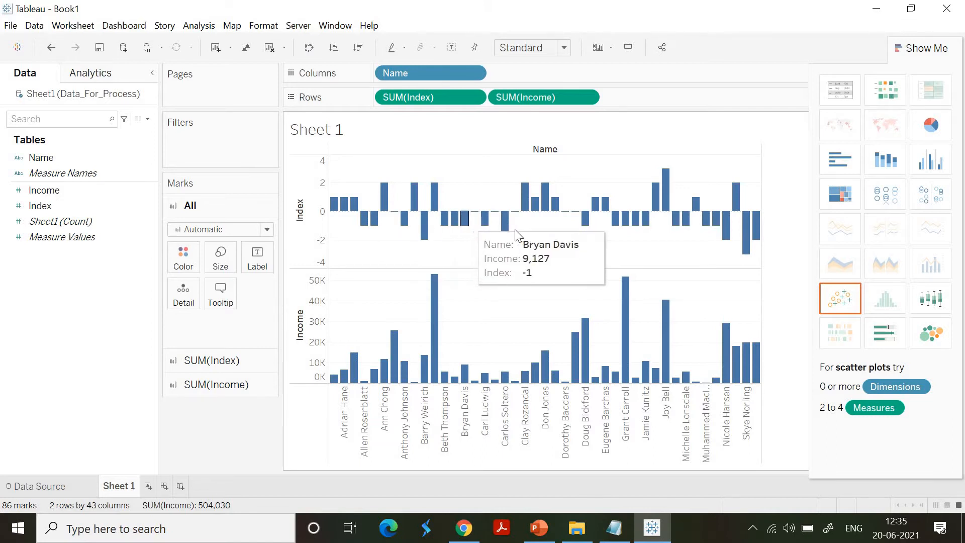
pyautogui.moveTo(695, 204)
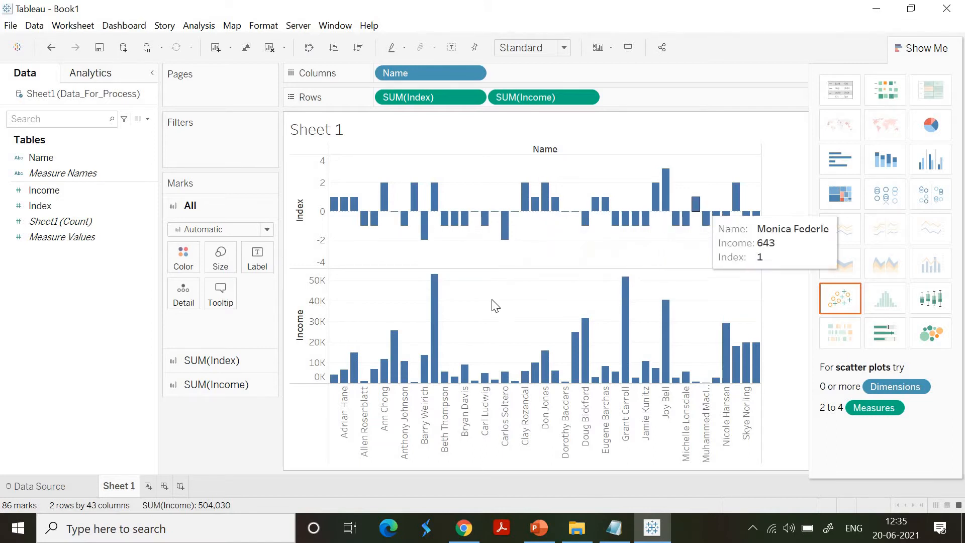
pyautogui.moveTo(644, 353)
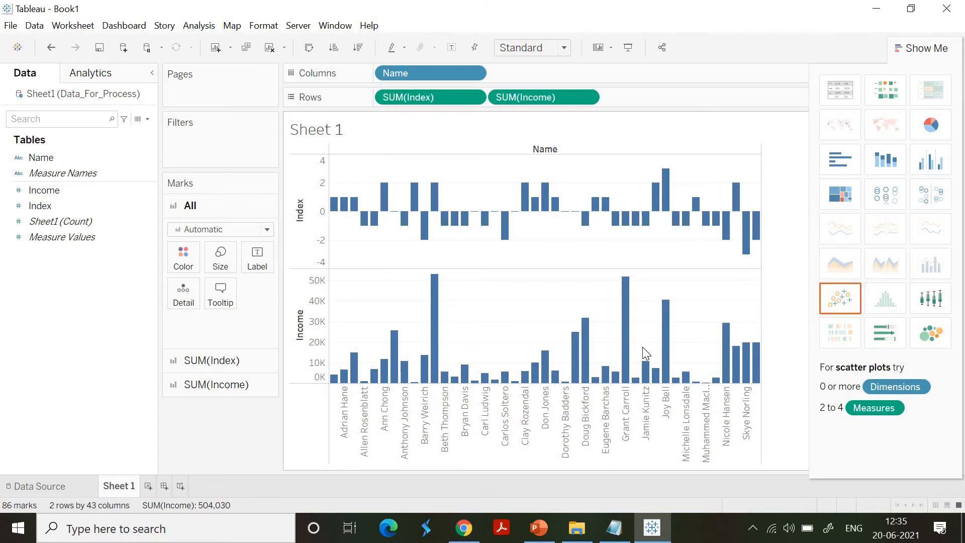
pyautogui.moveTo(705, 216)
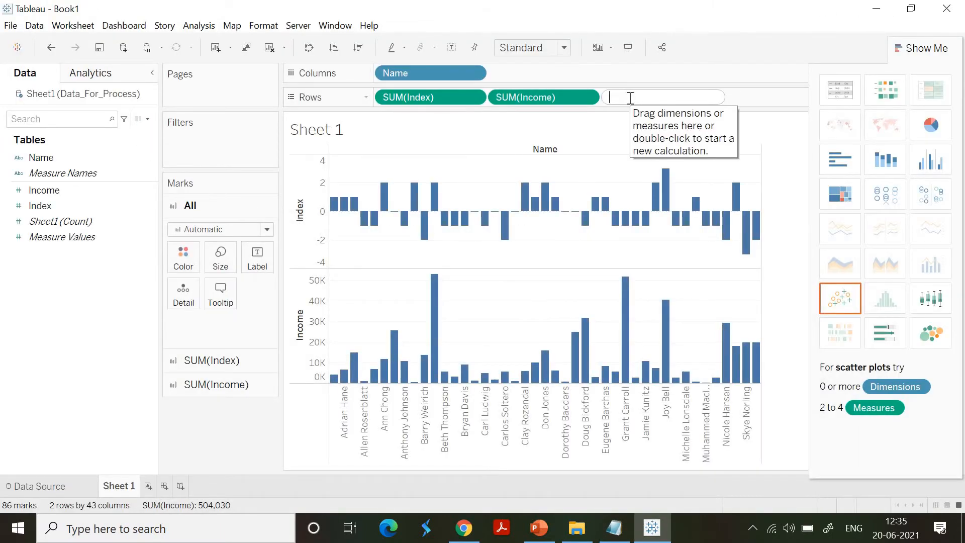
# Enter an ACOS([Index]) ad-hoc calculation on the Rows shelf.
pyautogui.write('ACOS')
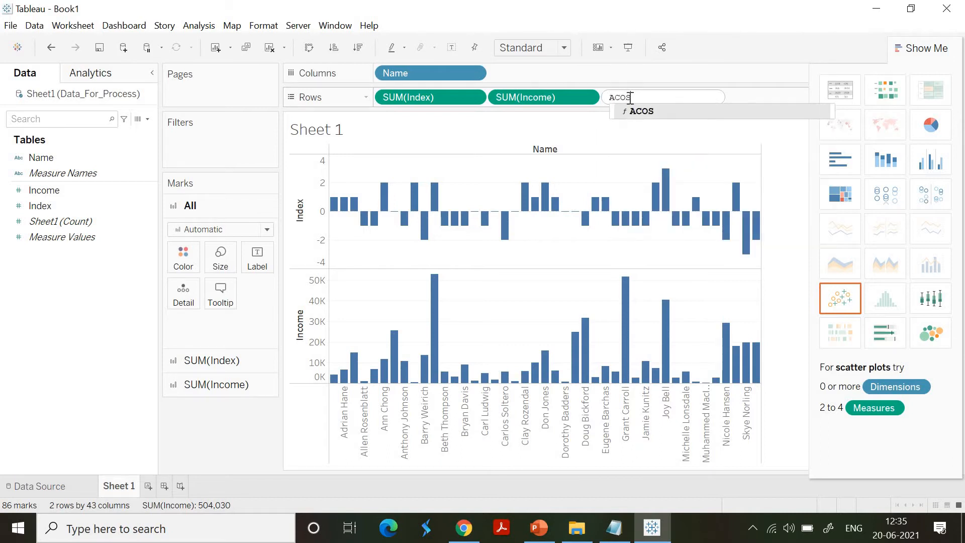
pyautogui.write('(')
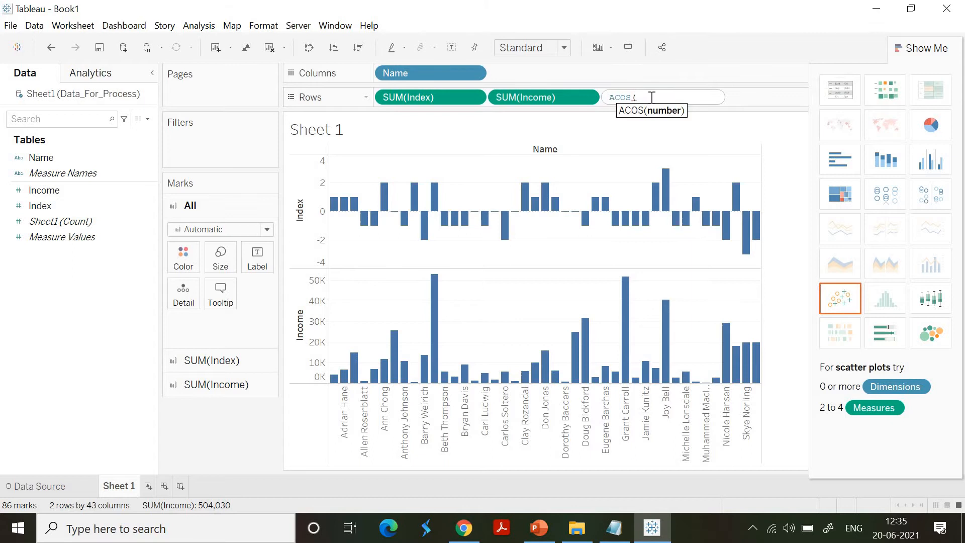
pyautogui.write('(I')
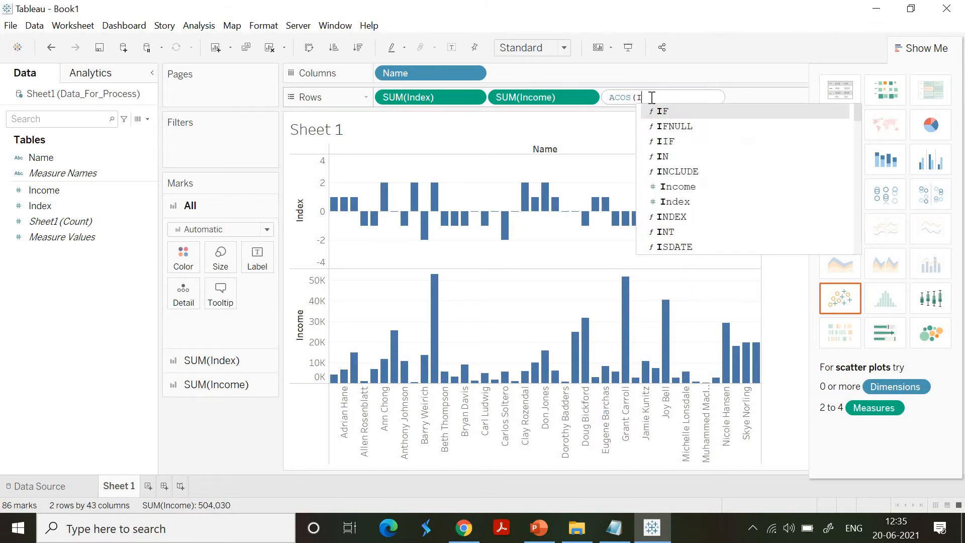
pyautogui.write('n')
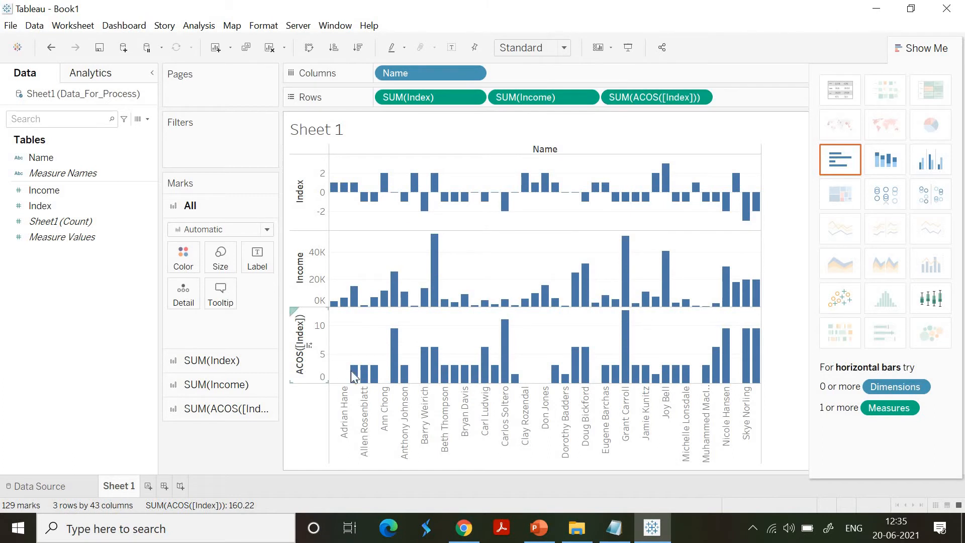
pyautogui.moveTo(463, 369)
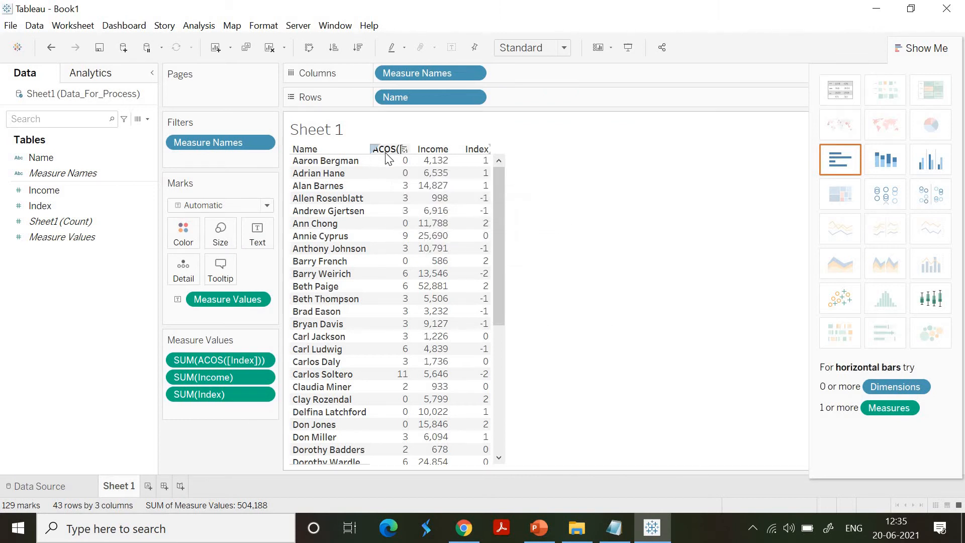
pyautogui.moveTo(475, 214)
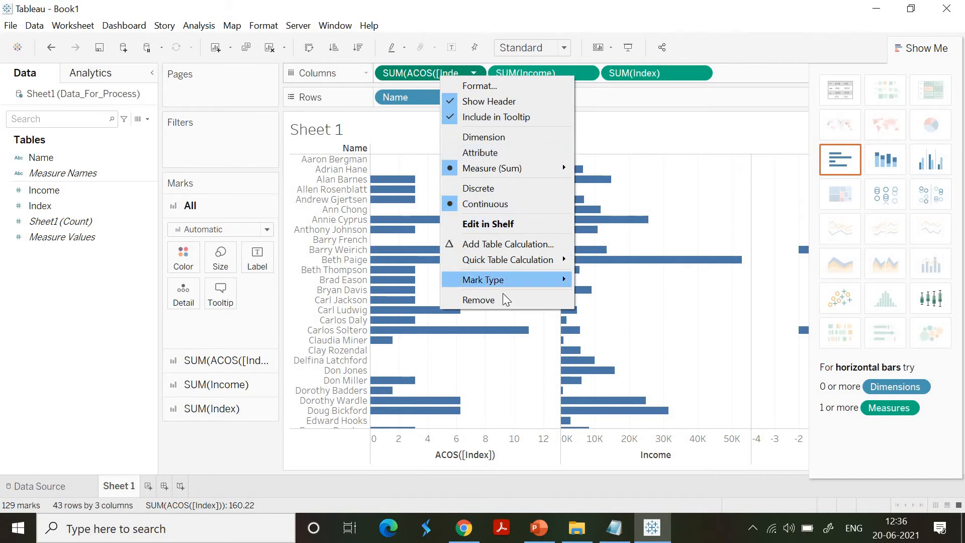
# Replace the ACOS calculation with SIN([Index]) on the Columns shelf.
pyautogui.click(479, 299)
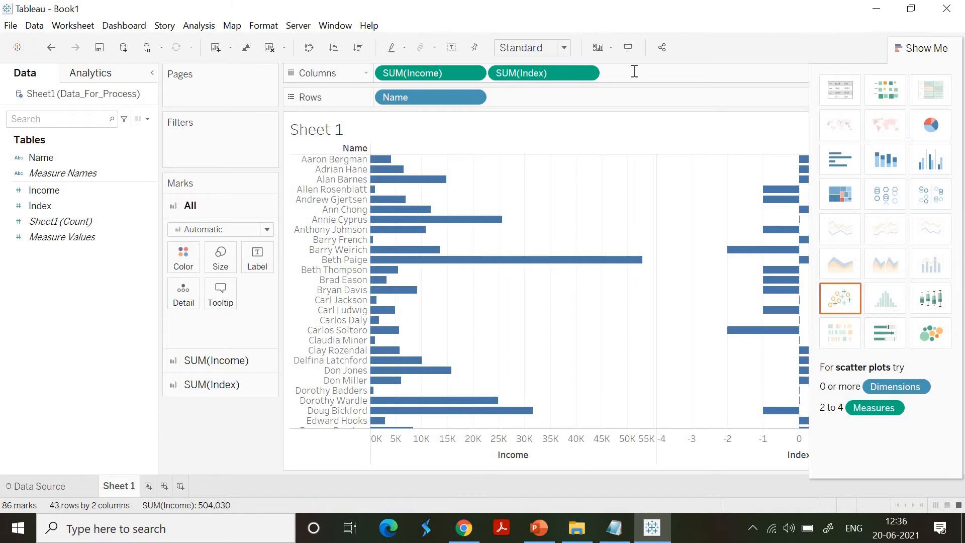
pyautogui.write('SIN([Index')
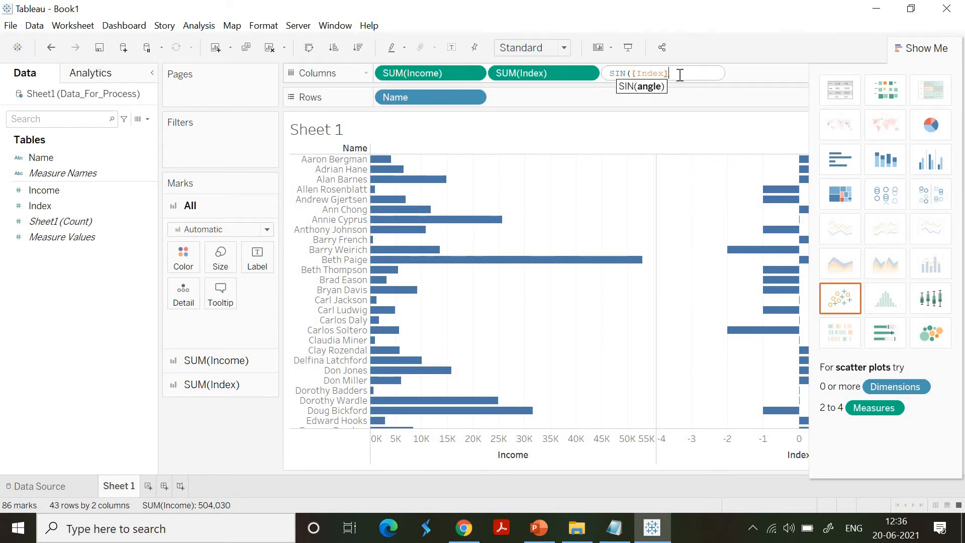
pyautogui.press('Enter')
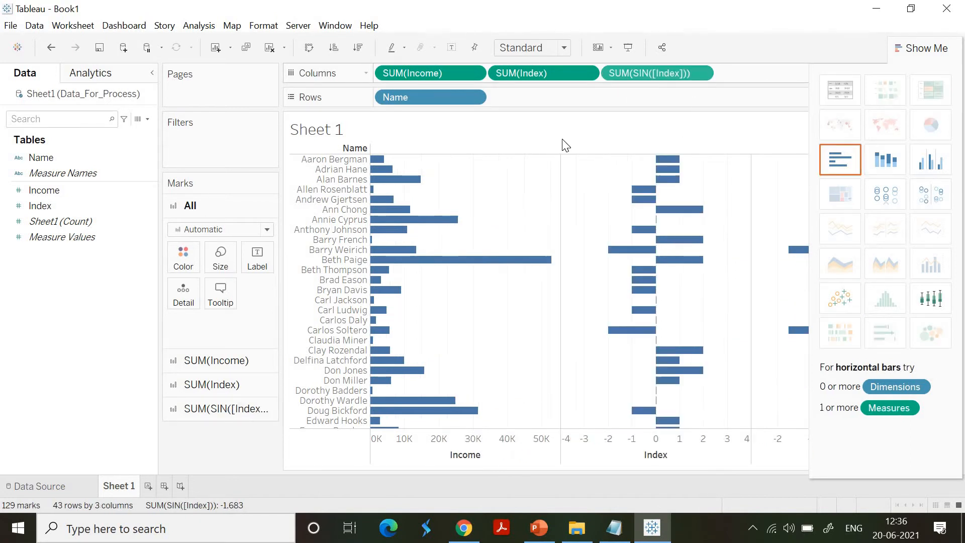
pyautogui.moveTo(910, 74)
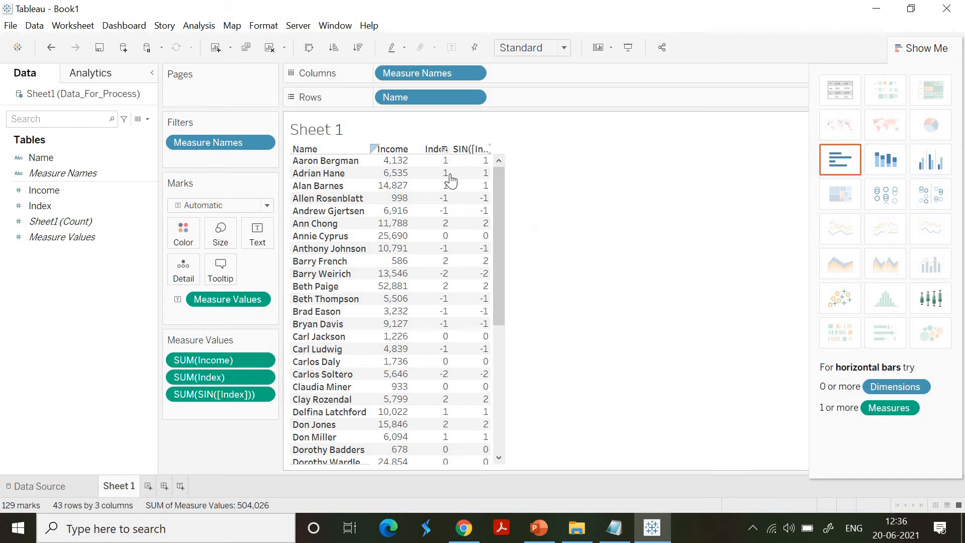
pyautogui.moveTo(529, 106)
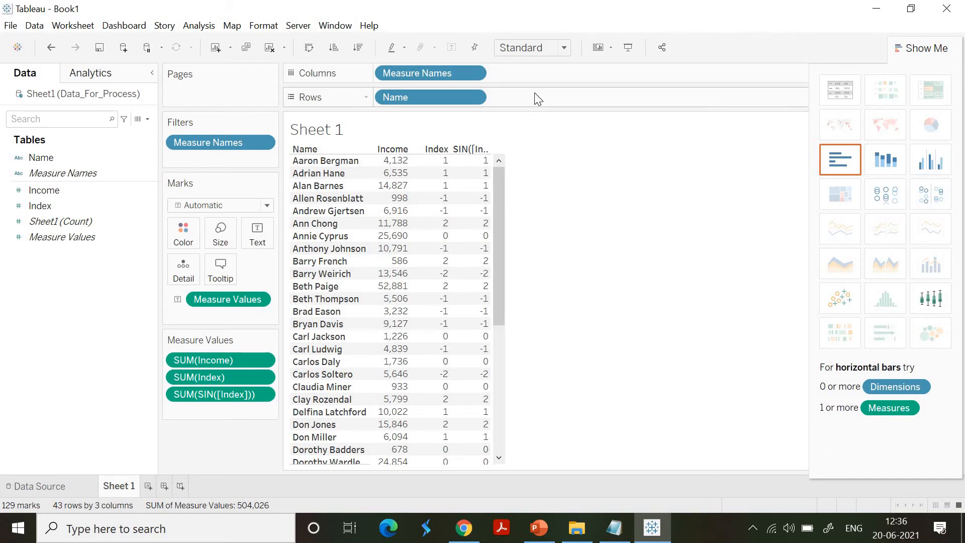
pyautogui.moveTo(835, 103)
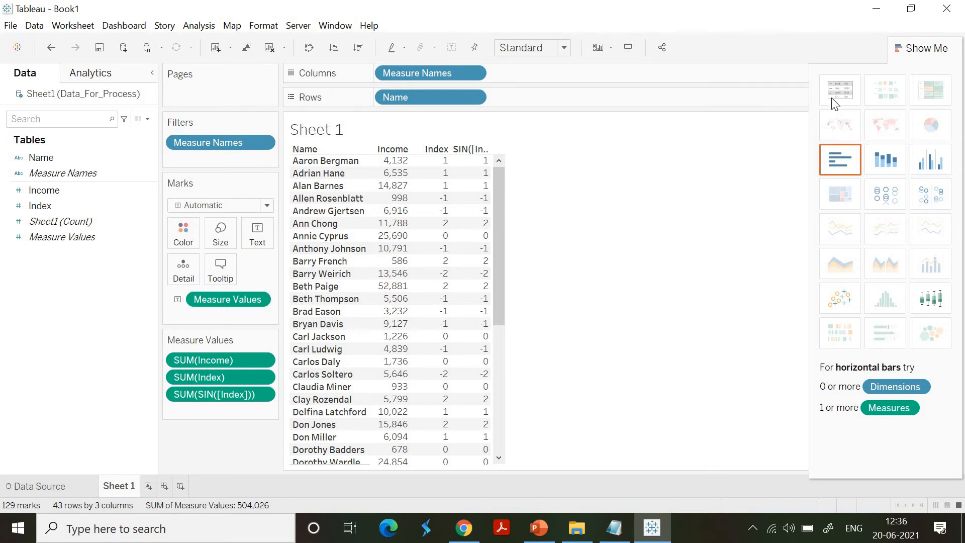
# Switch the view back to horizontal bars via Show Me.
pyautogui.click(840, 160)
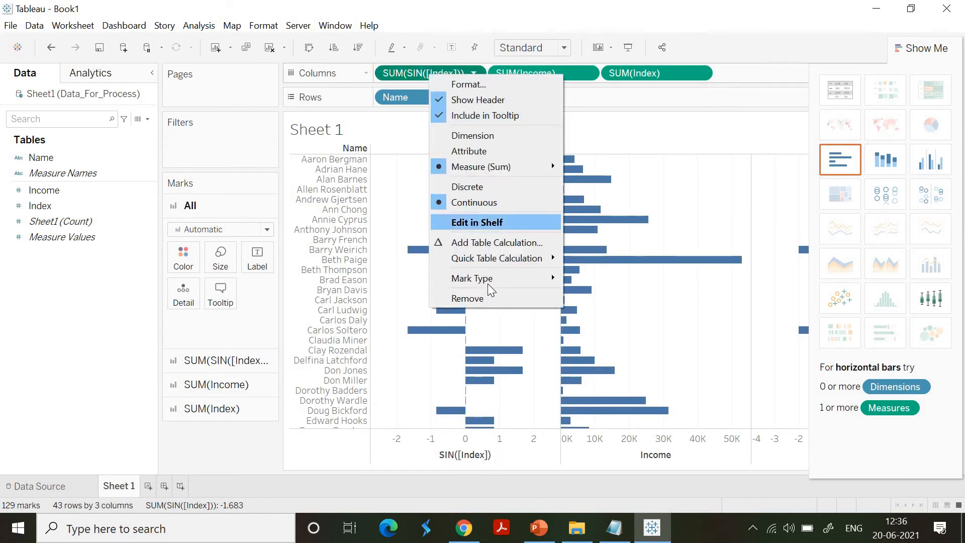
# Remove the SIN calculation and switch to the Notepad function list.
pyautogui.click(467, 298)
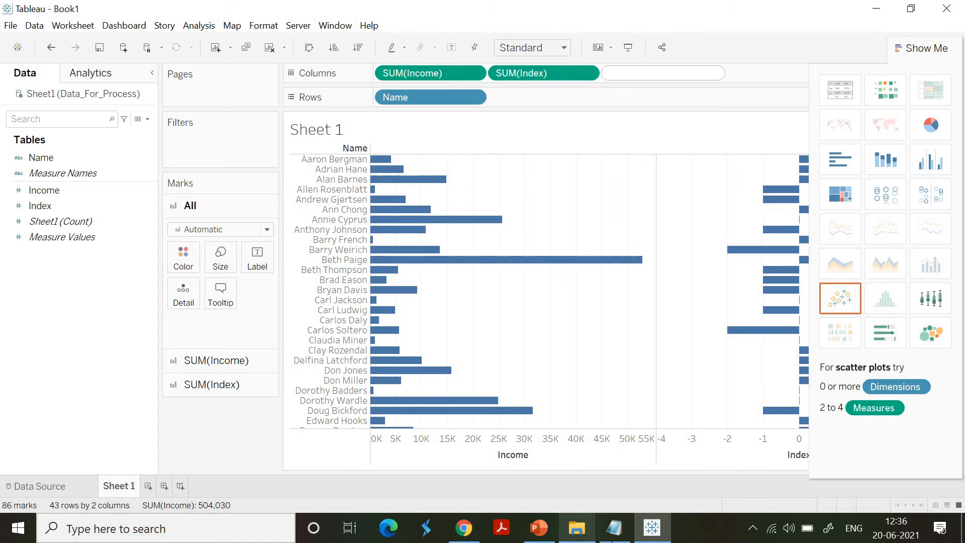
pyautogui.click(615, 527)
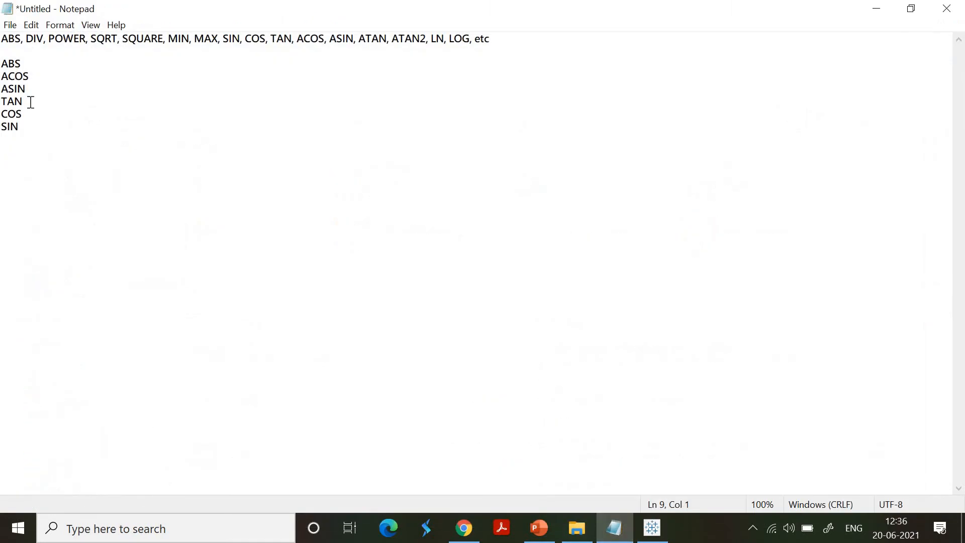
# Highlight SIN in the Notepad list, then return to the Tableau worksheet.
pyautogui.doubleClick(11, 114)
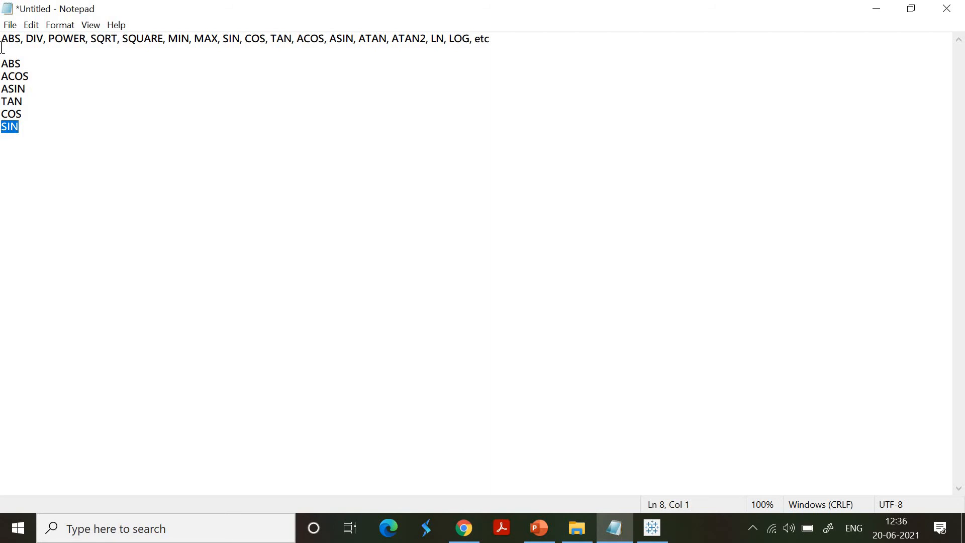
pyautogui.click(577, 527)
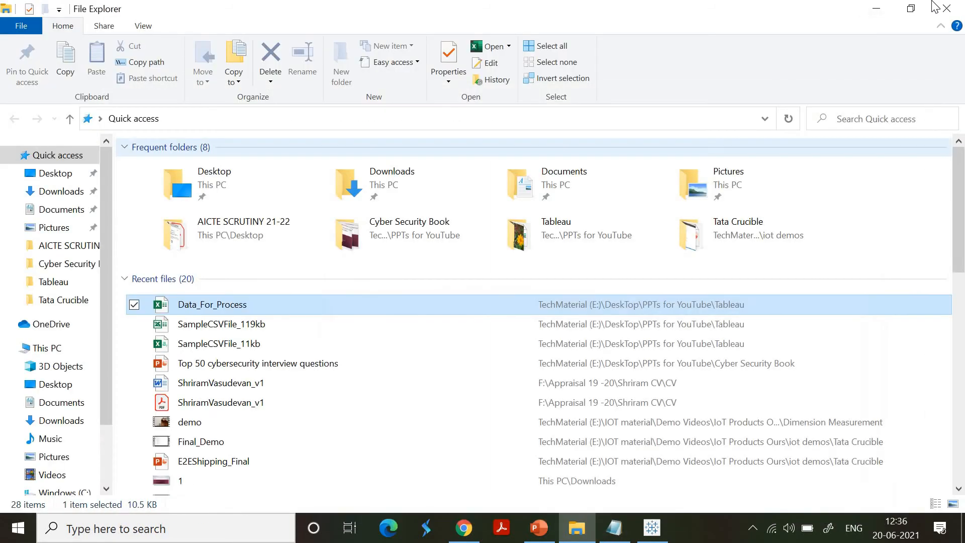
pyautogui.doubleClick(212, 304)
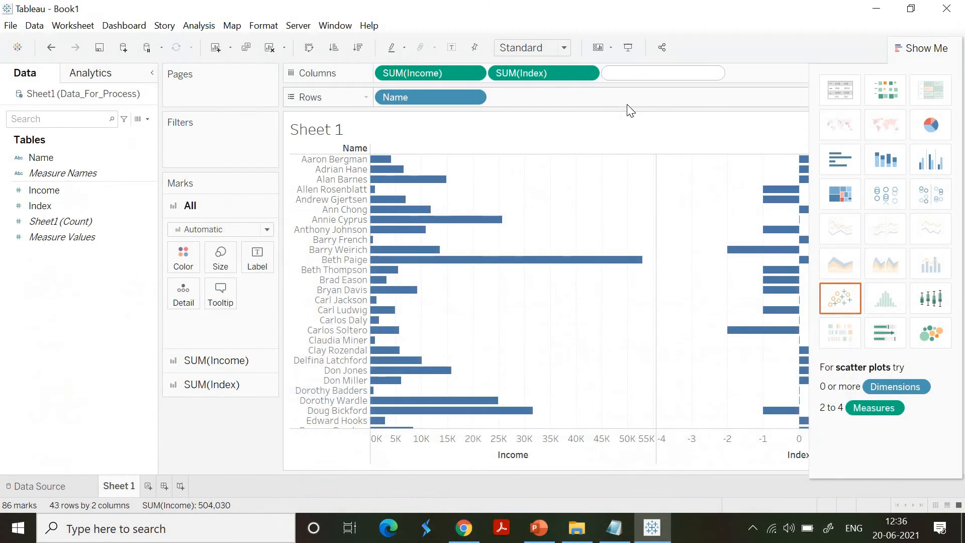
# Add an ABS([Index]) calculation to Columns, choosing Index from autocomplete.
pyautogui.write('ABS (')
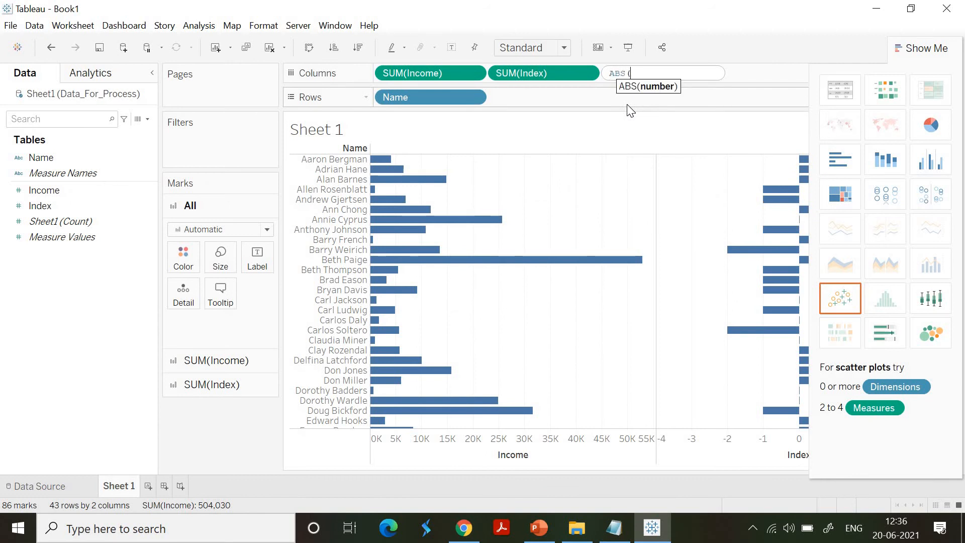
pyautogui.write('Index')
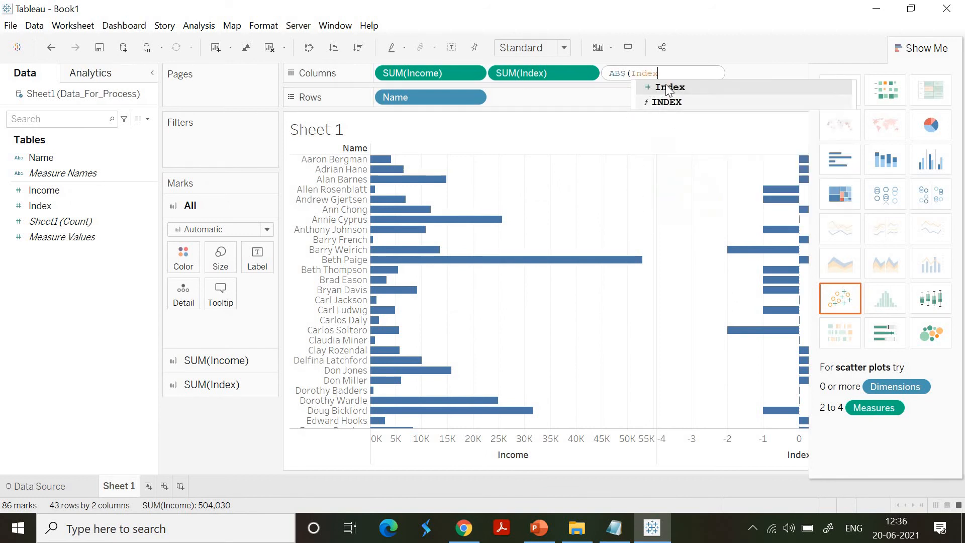
pyautogui.click(669, 87)
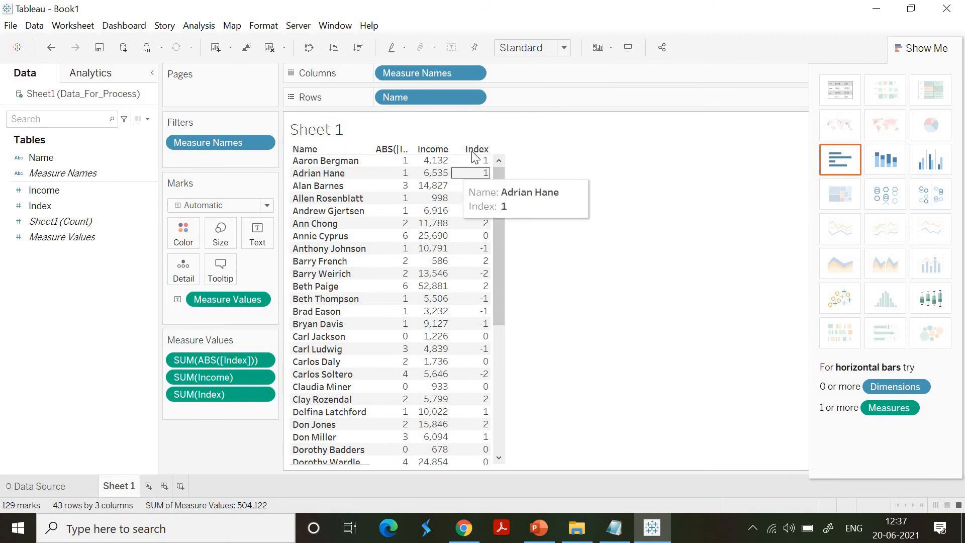
pyautogui.moveTo(400, 155)
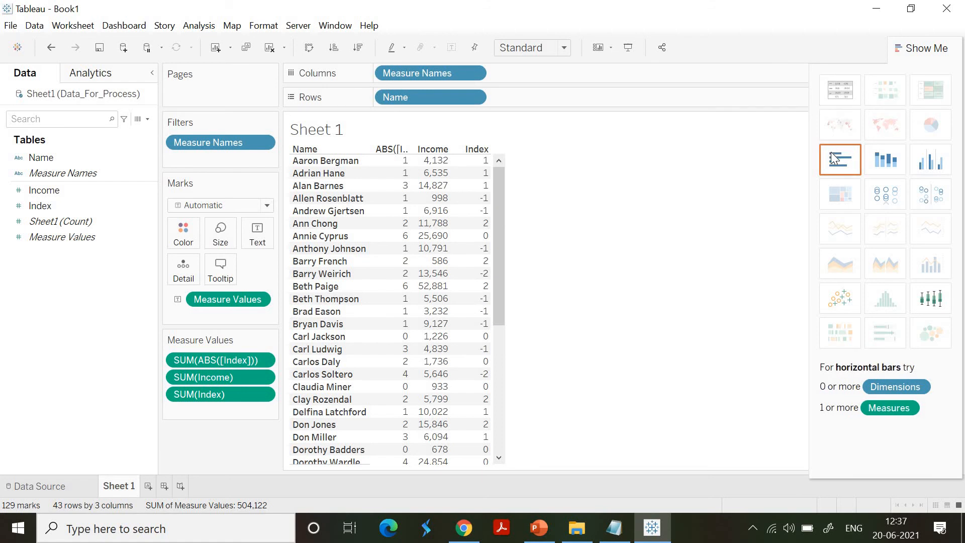
pyautogui.click(840, 159)
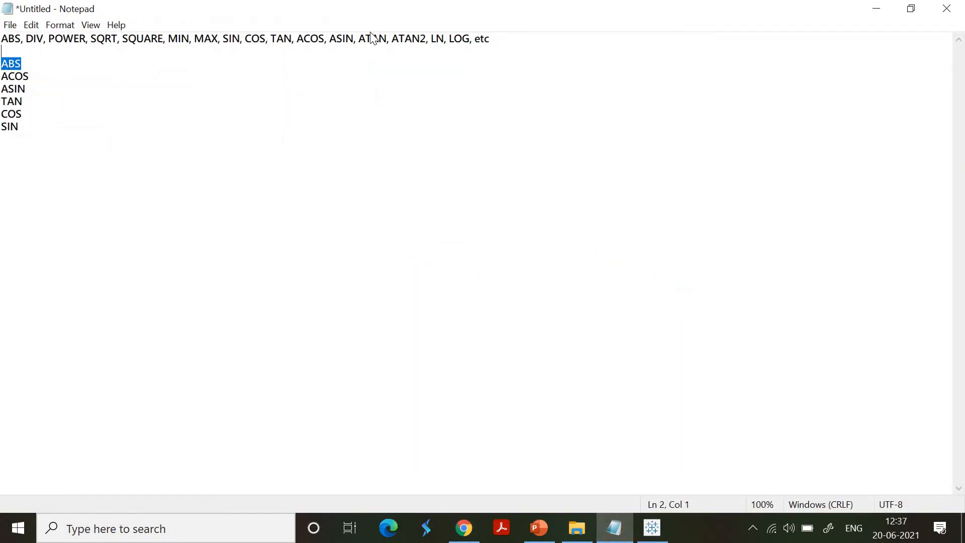
pyautogui.moveTo(447, 74)
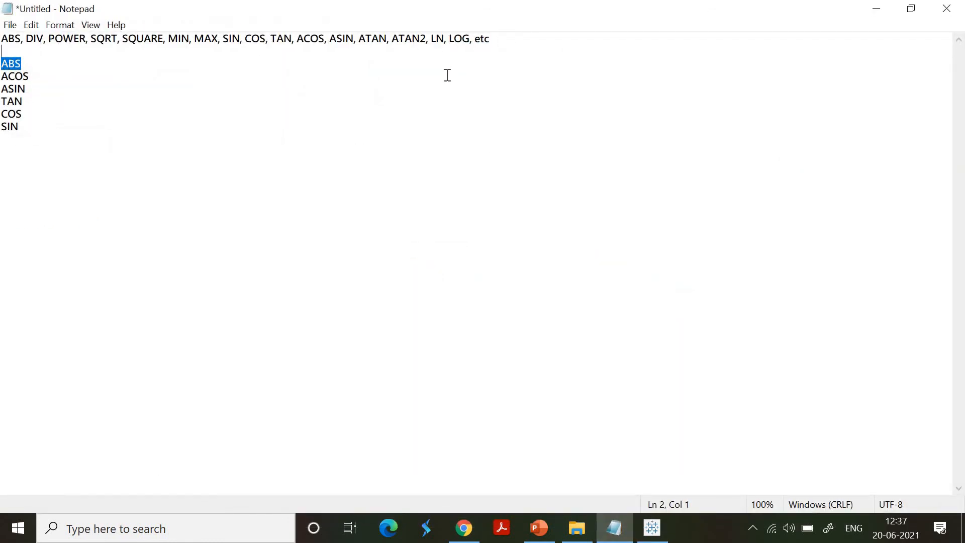